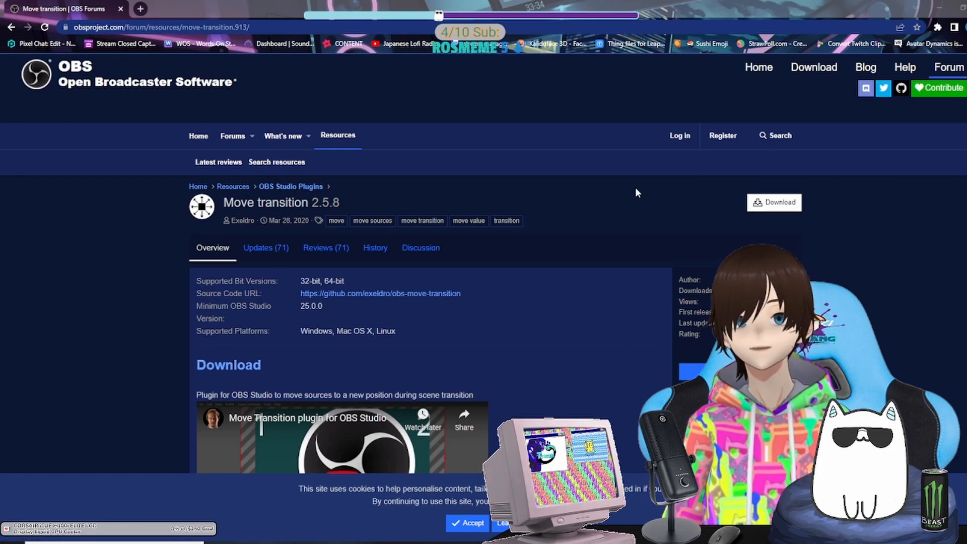
{"action": "mouse_move", "coordinate": [713, 188]}
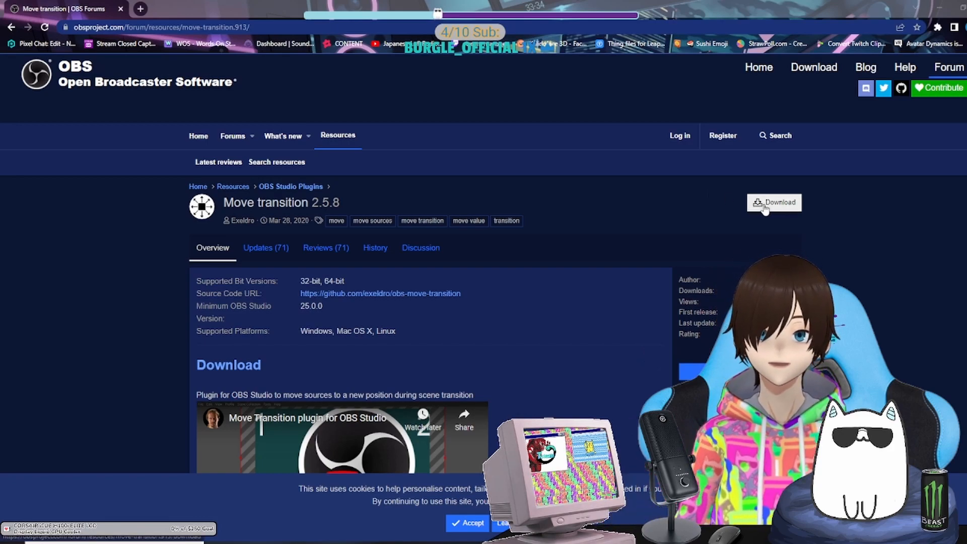
- Download Move transition 2.5.8 from its obsproject.com resource page
{"action": "left_click", "coordinate": [774, 203]}
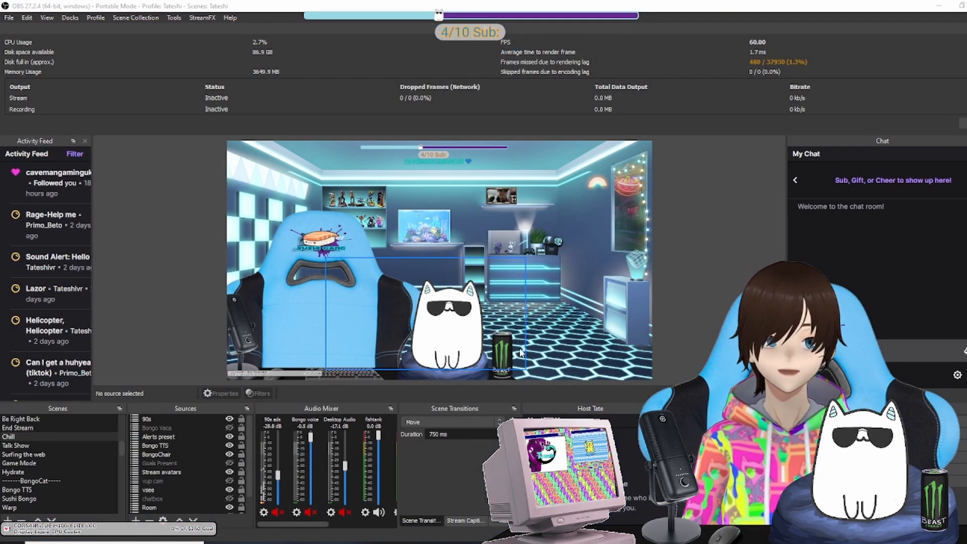
{"action": "left_click", "coordinate": [158, 437]}
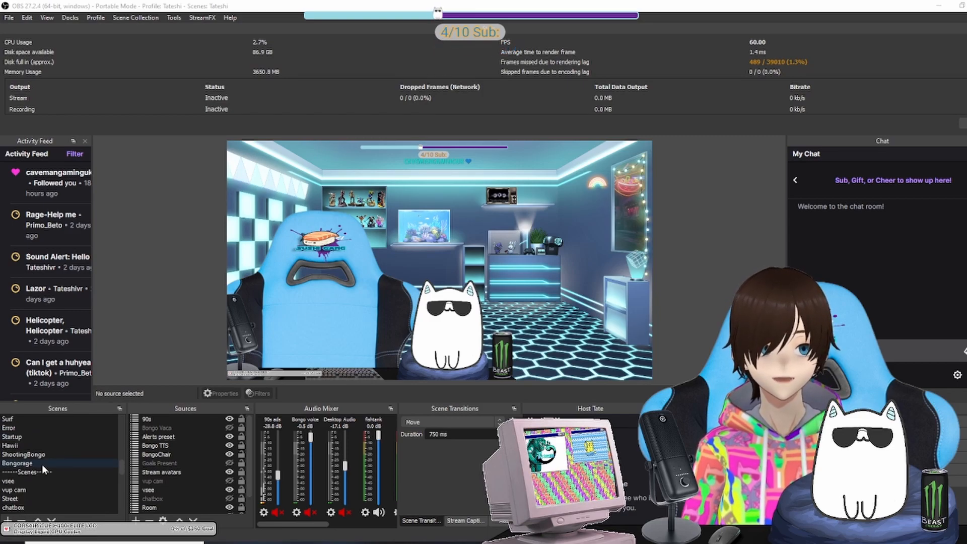
{"action": "left_click", "coordinate": [11, 481]}
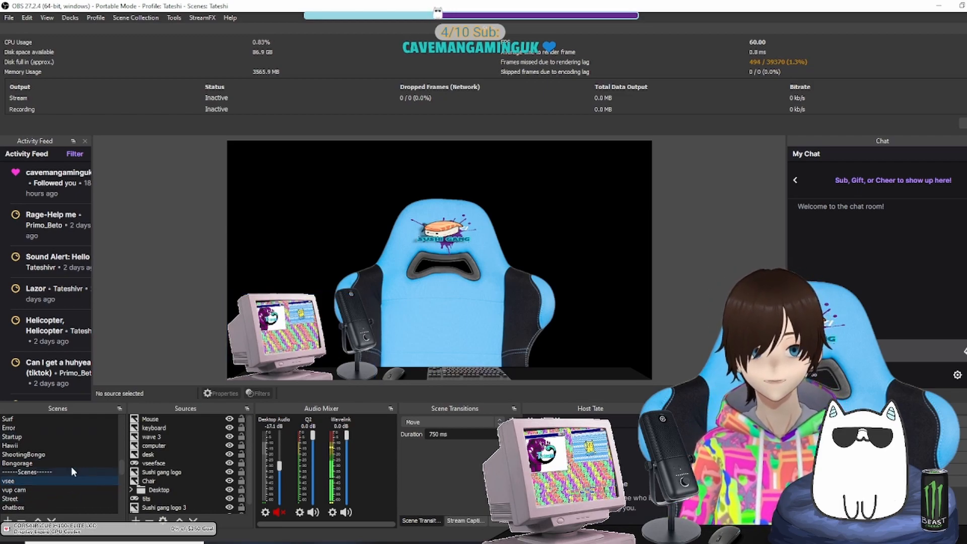
{"action": "scroll", "scroll_direction": "down", "scroll_amount": 3}
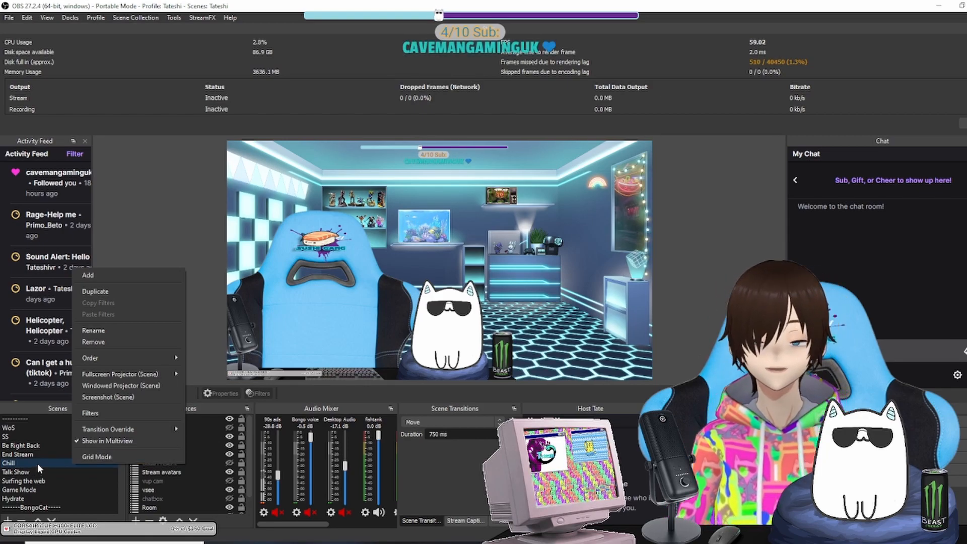
{"action": "mouse_move", "coordinate": [91, 412]}
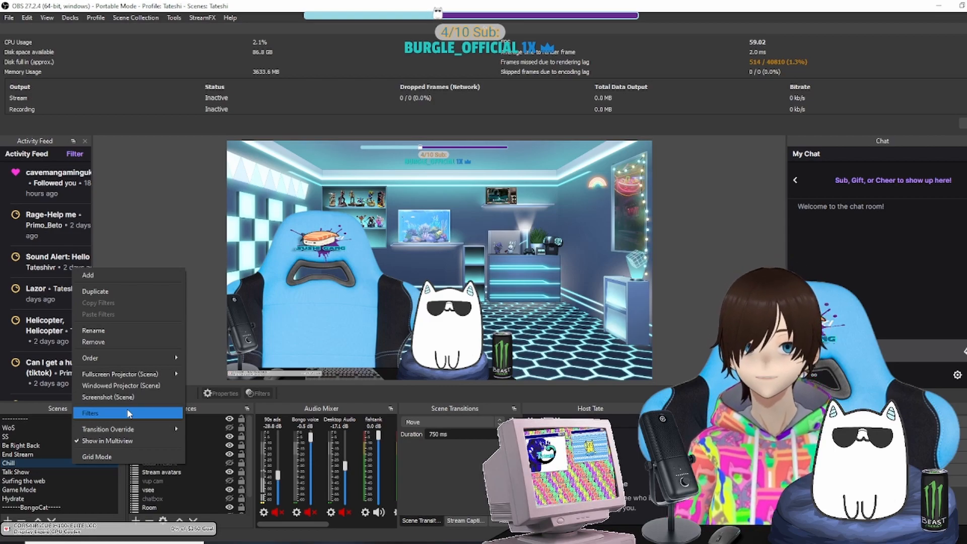
- Add a Move Source filter named 'Zoom Vsee' in the Chill scene's Filters dialog
{"action": "left_click", "coordinate": [91, 413]}
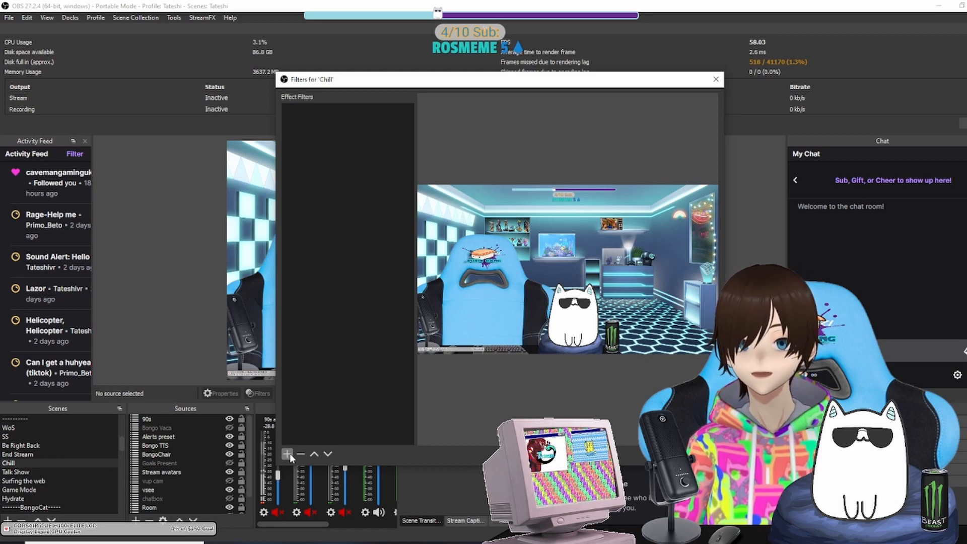
{"action": "left_click", "coordinate": [286, 455]}
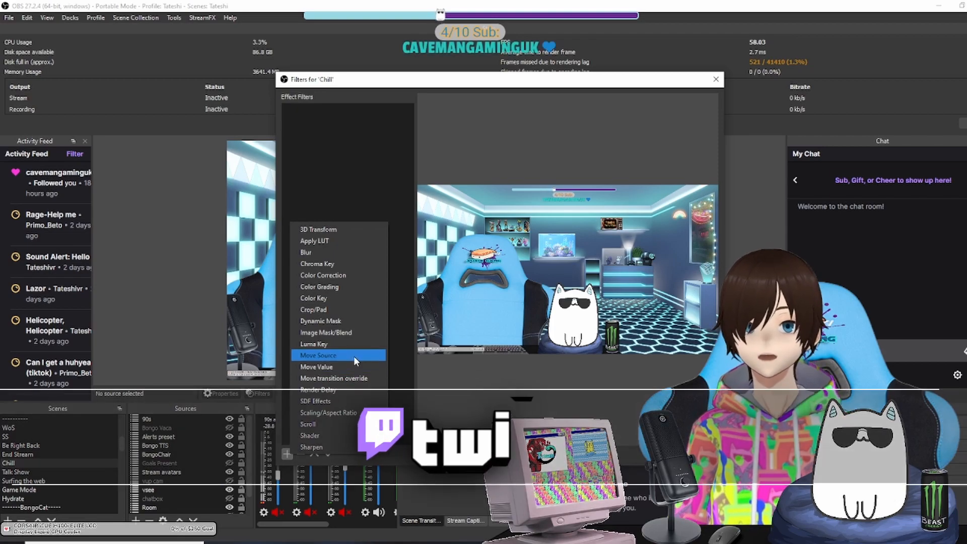
{"action": "left_click", "coordinate": [318, 355]}
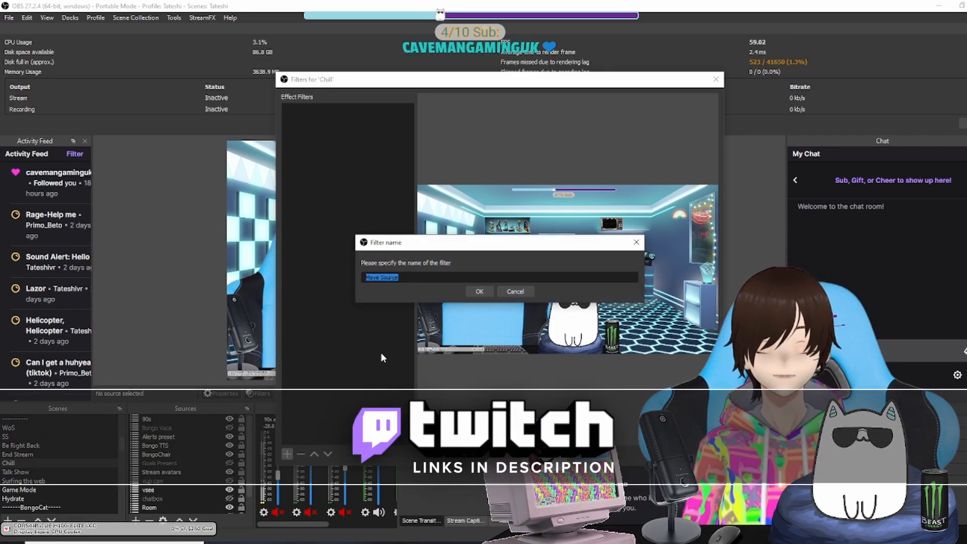
{"action": "type", "text": "Zoom"}
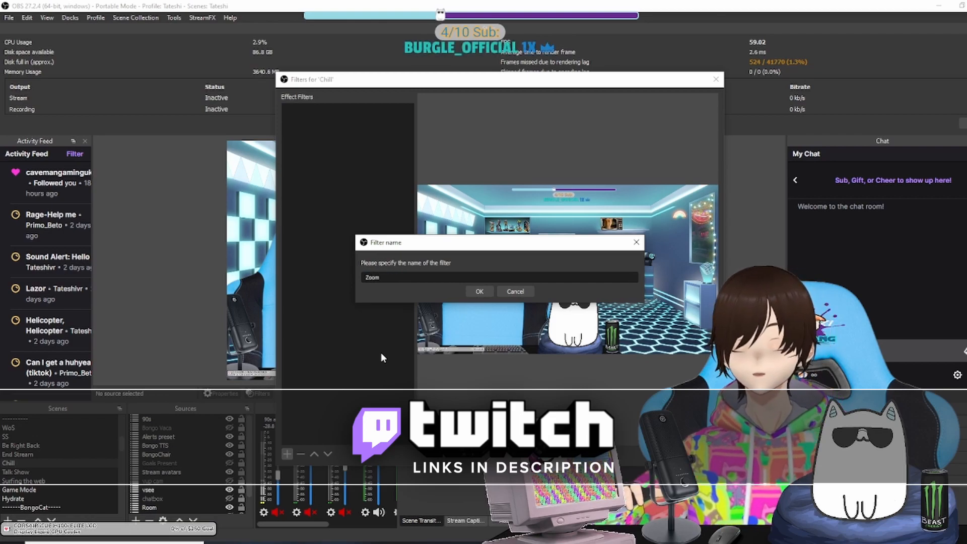
{"action": "type", "text": "Vsee"}
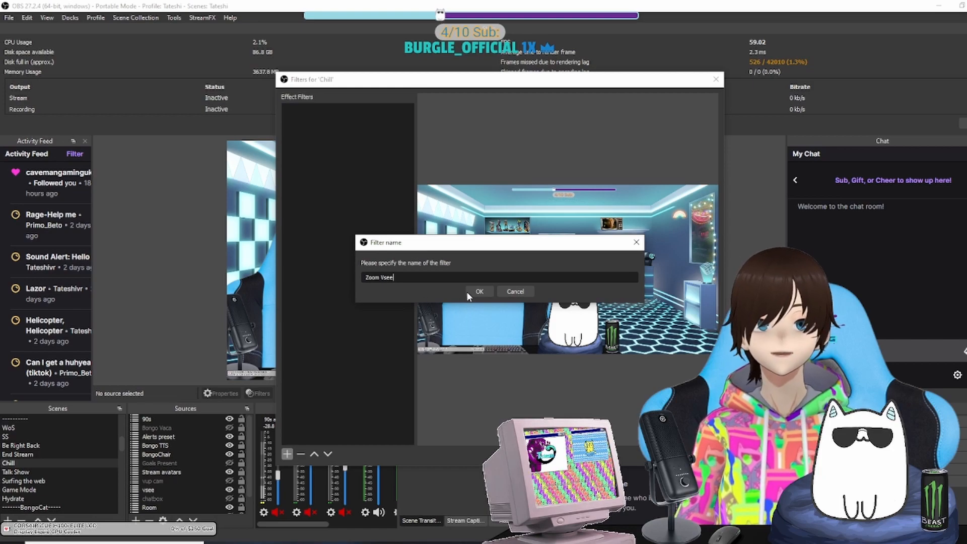
{"action": "left_click", "coordinate": [479, 291]}
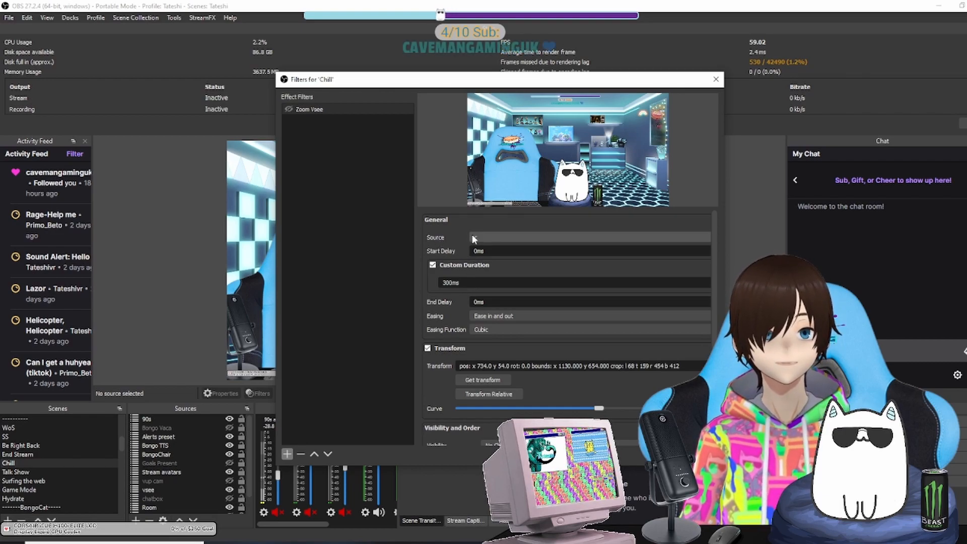
- Set the Zoom Vsee filter's Source dropdown to vsee
{"action": "left_click", "coordinate": [588, 237]}
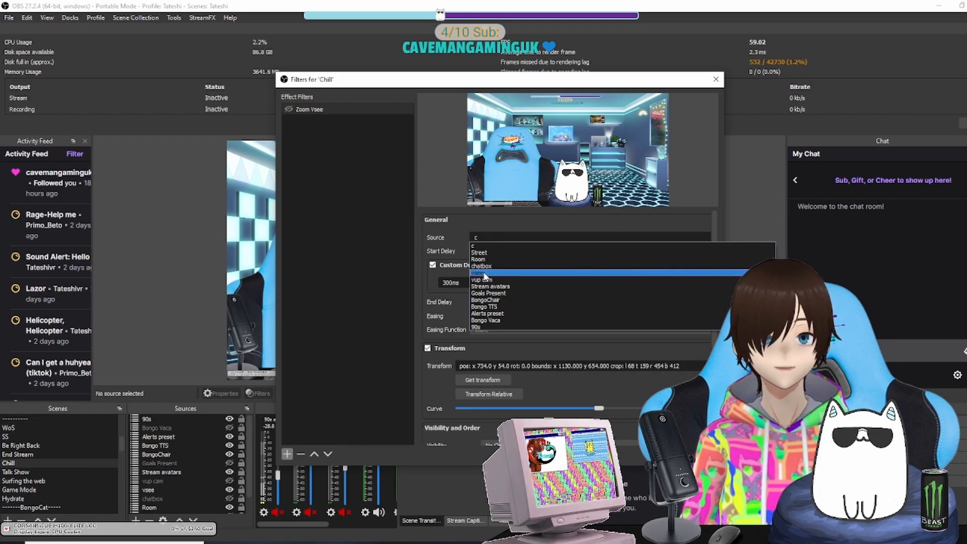
{"action": "left_click", "coordinate": [487, 272]}
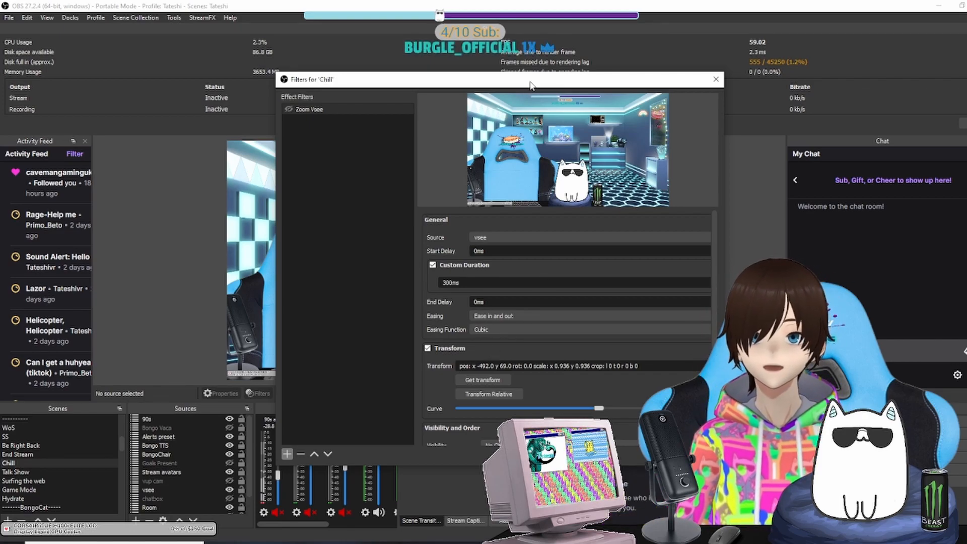
- Select the vsee avatar and scale it up to fill the Chill scene
{"action": "left_click_drag", "start_coordinate": [531, 79], "coordinate": [361, 57]}
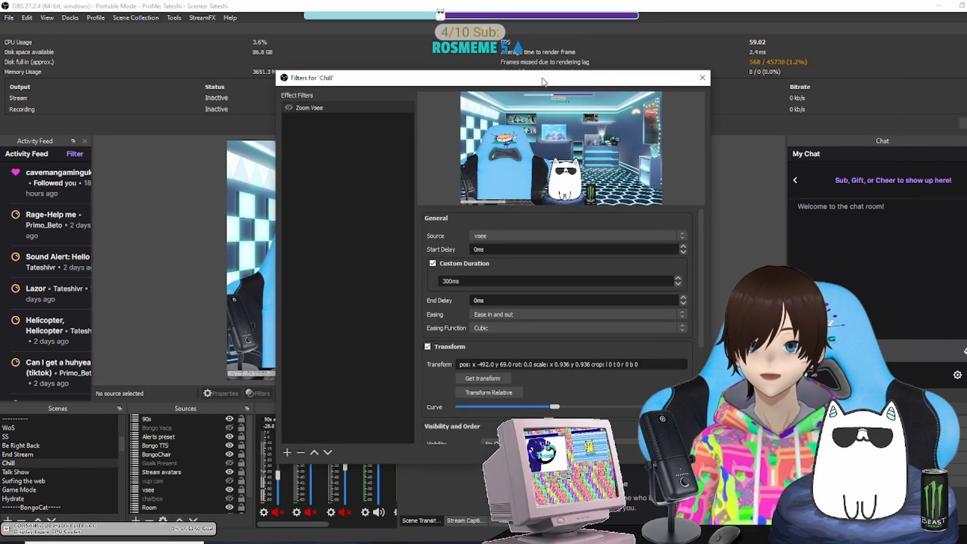
{"action": "left_click", "coordinate": [702, 77]}
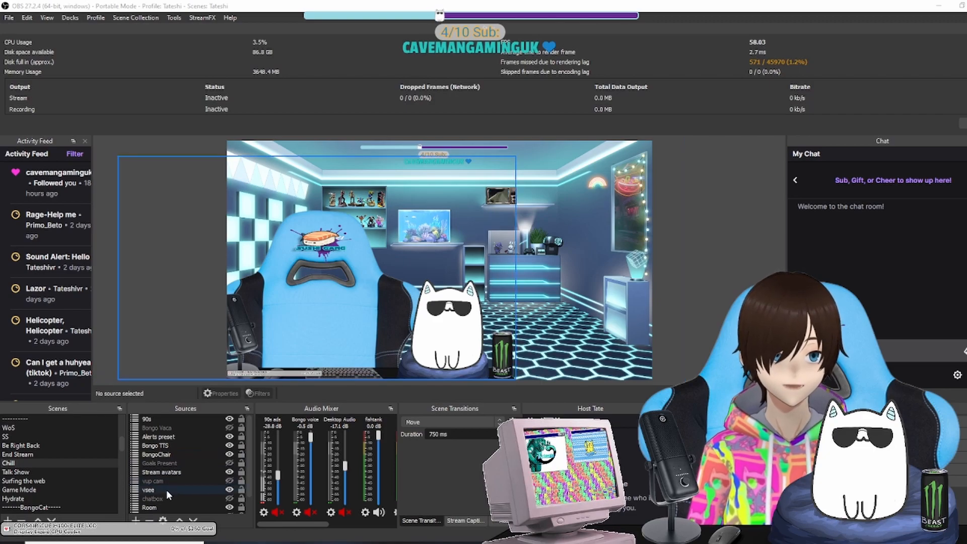
{"action": "left_click", "coordinate": [148, 490]}
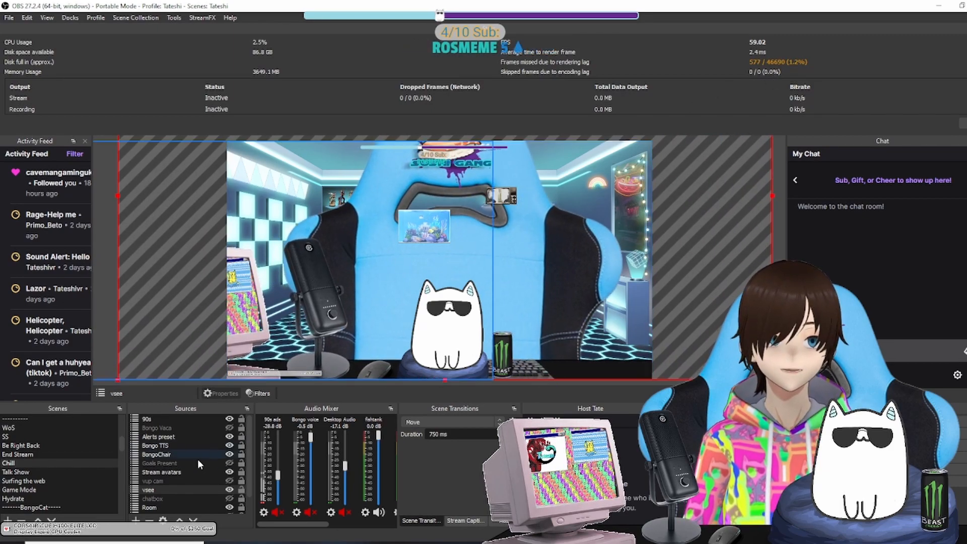
{"action": "left_click", "coordinate": [162, 472]}
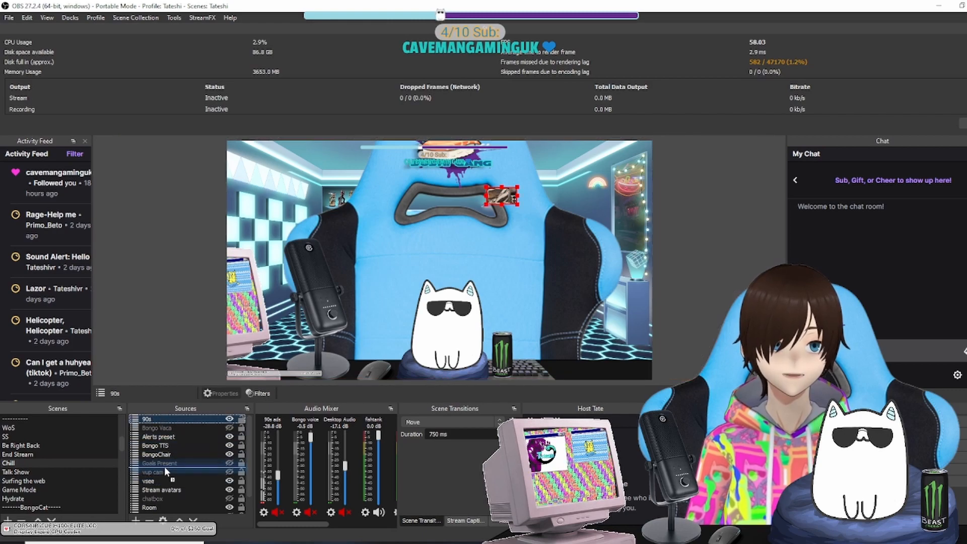
{"action": "left_click", "coordinate": [153, 499]}
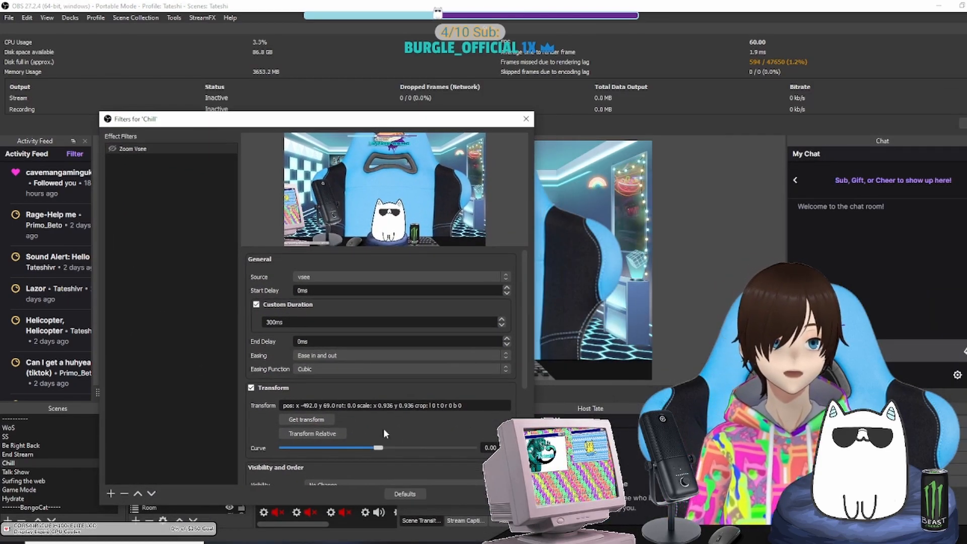
- Capture the enlarged avatar's 1.538-scale transform into Zoom Vsee with Get transform
{"action": "left_click", "coordinate": [306, 420]}
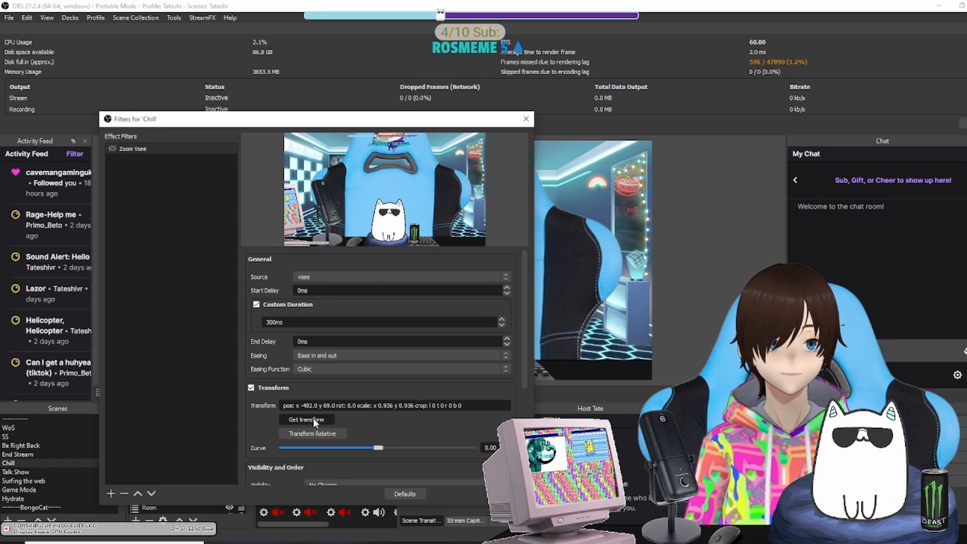
{"action": "left_click", "coordinate": [307, 420]}
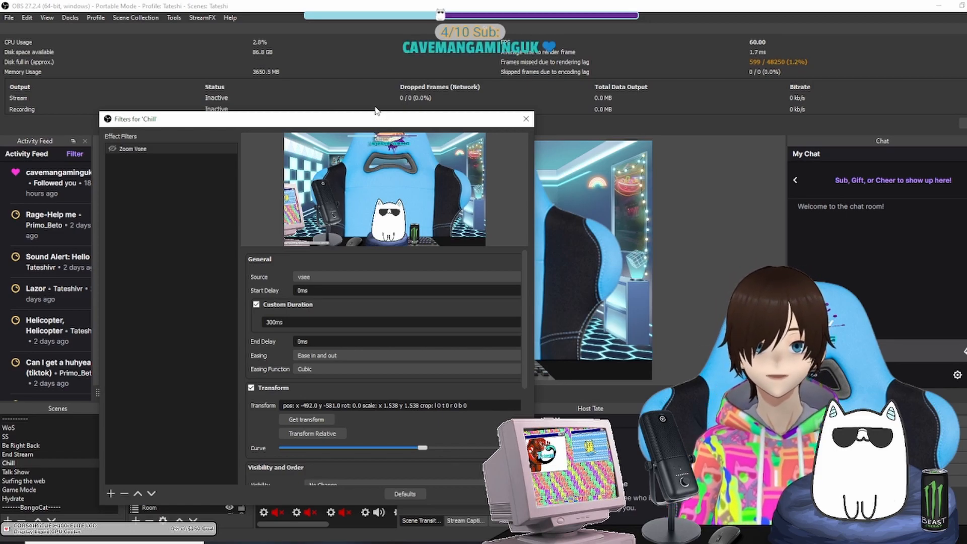
{"action": "left_click", "coordinate": [525, 119]}
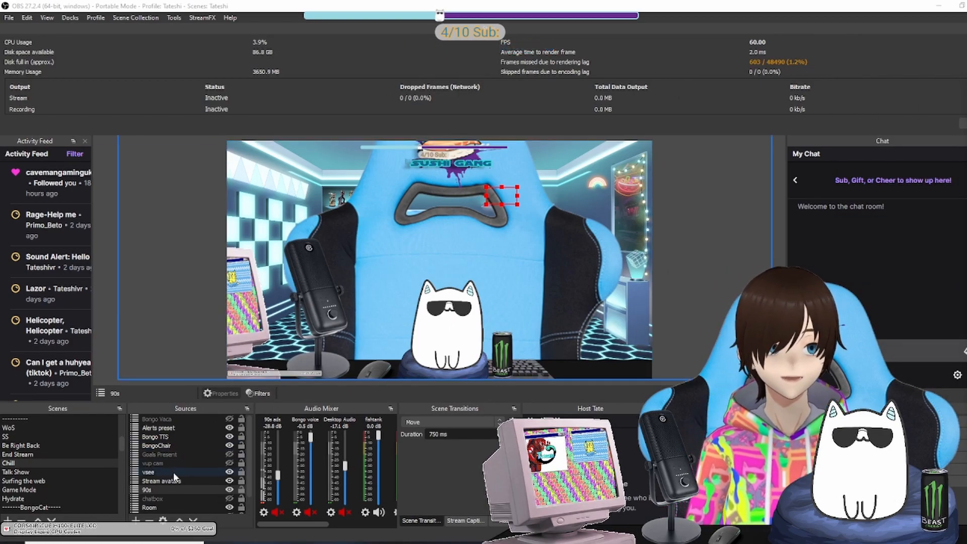
- Apply Transform > Reset Transform to the vsee source
{"action": "right_click", "coordinate": [149, 472]}
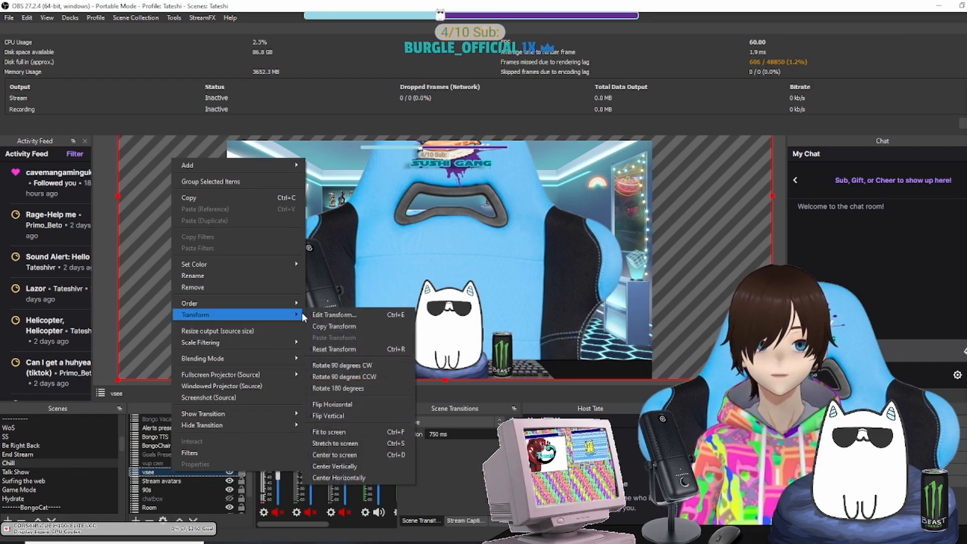
{"action": "mouse_move", "coordinate": [344, 349]}
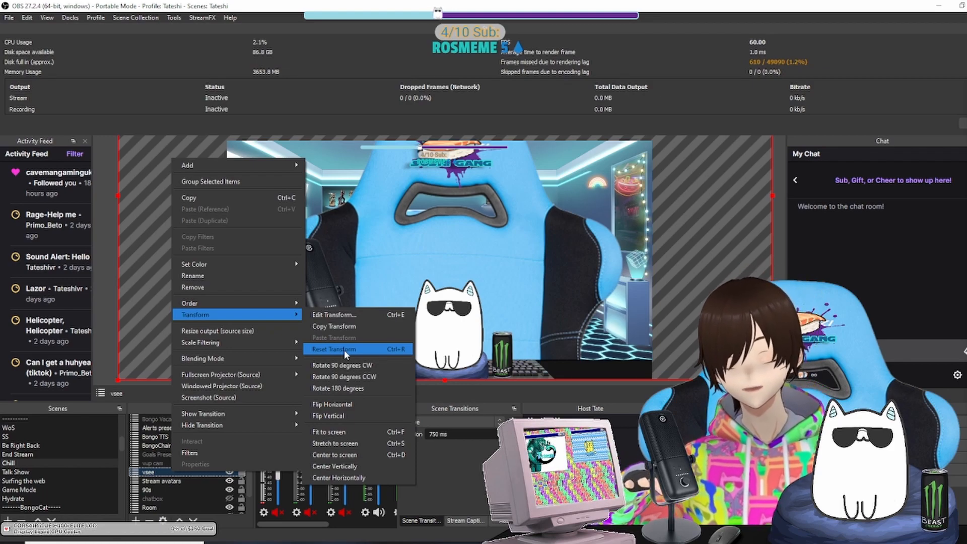
{"action": "left_click", "coordinate": [333, 349]}
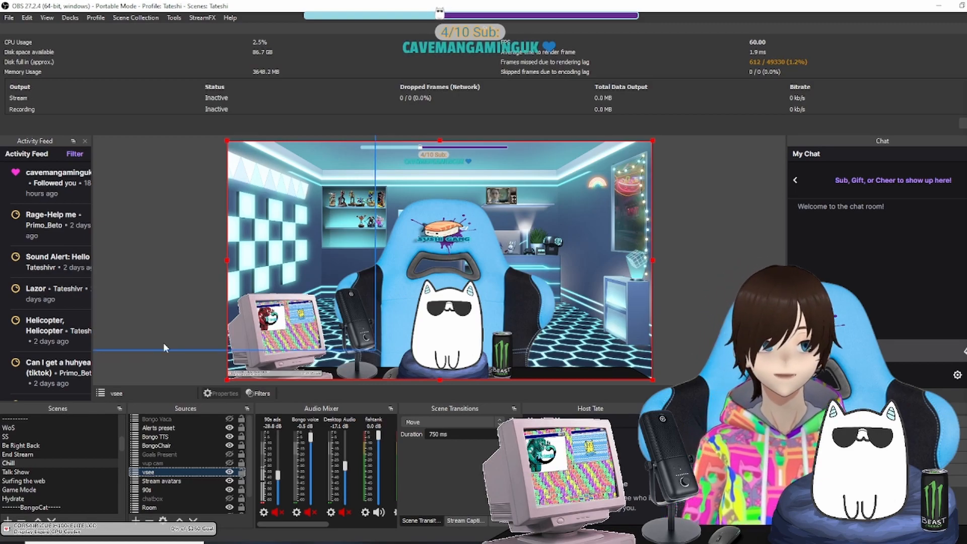
- Scroll the Scenes list and switch back to the Chill scene
{"action": "scroll", "scroll_direction": "down", "scroll_amount": 3}
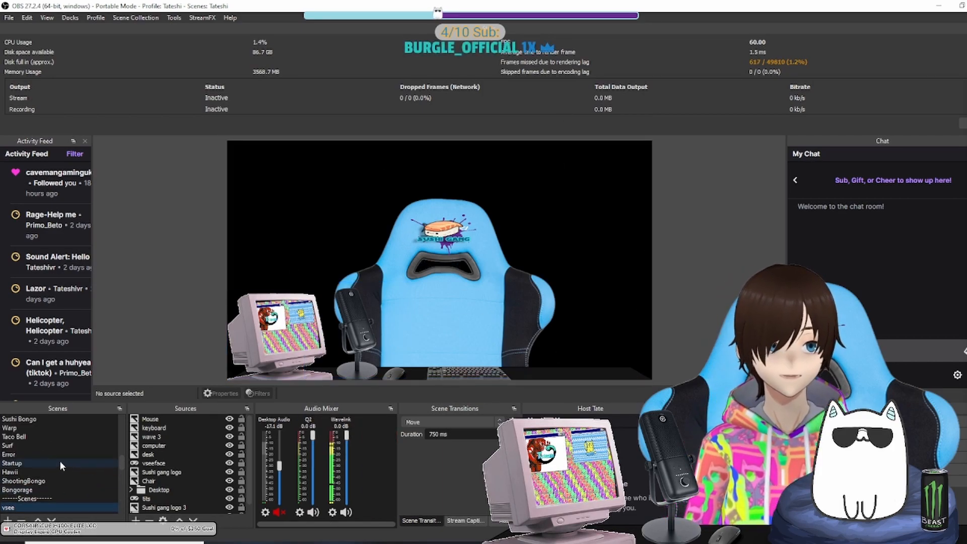
{"action": "scroll", "scroll_direction": "down", "scroll_amount": 3}
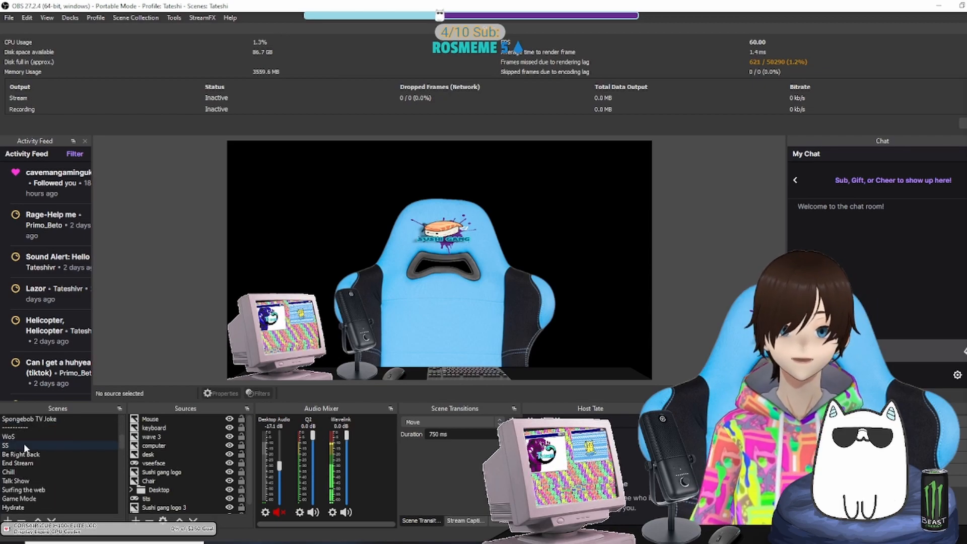
{"action": "left_click", "coordinate": [9, 472]}
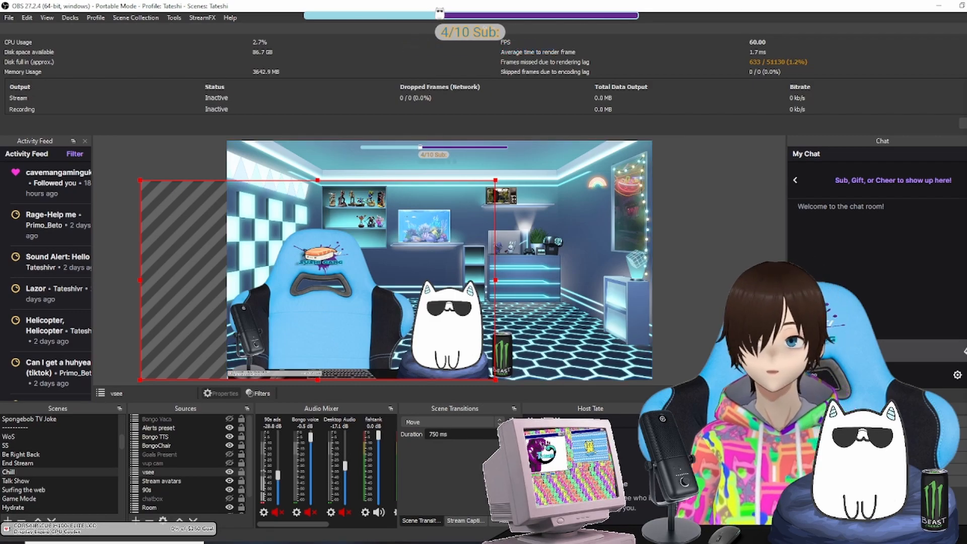
- Open Zoom Vsee's filter settings and show the Next Move dropdown under Actions
{"action": "left_click", "coordinate": [258, 394]}
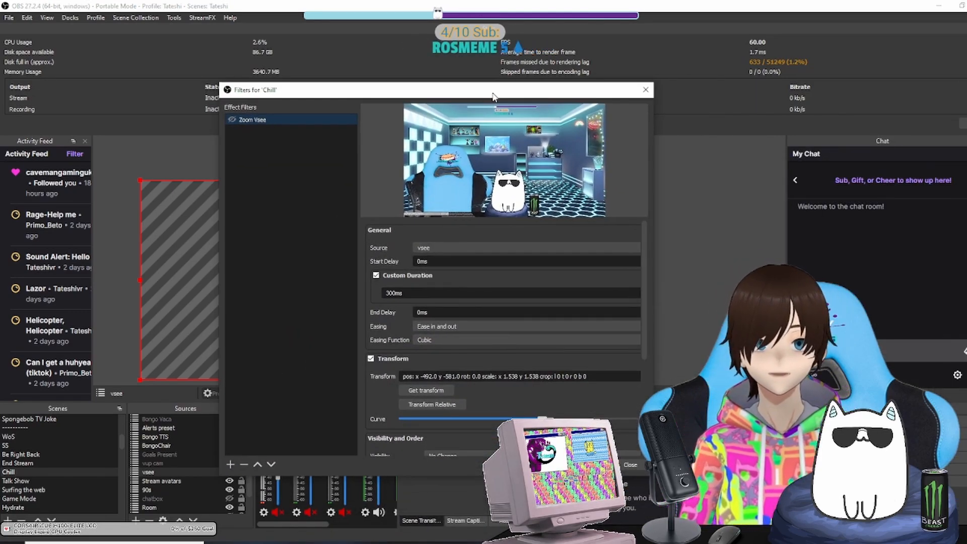
{"action": "scroll", "scroll_direction": "down", "scroll_amount": 3}
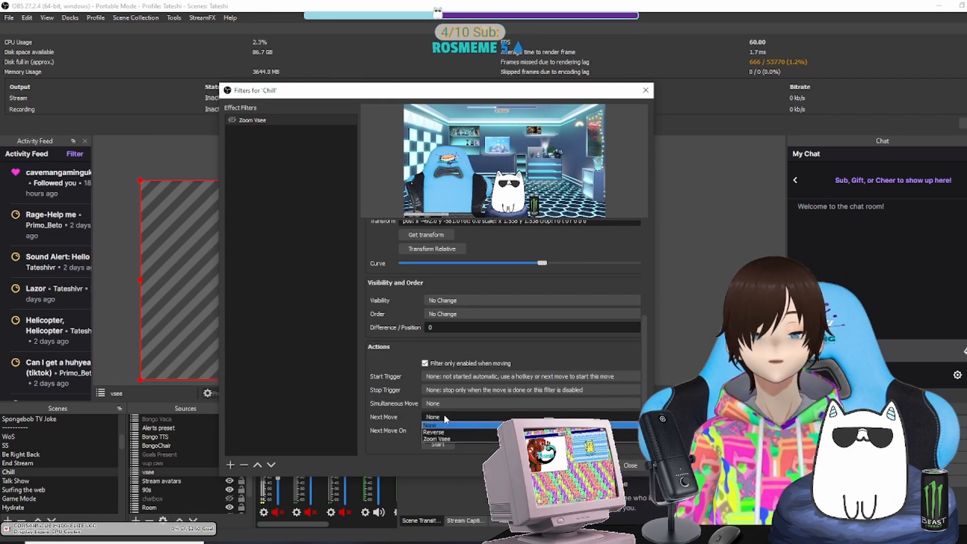
{"action": "left_click", "coordinate": [434, 431]}
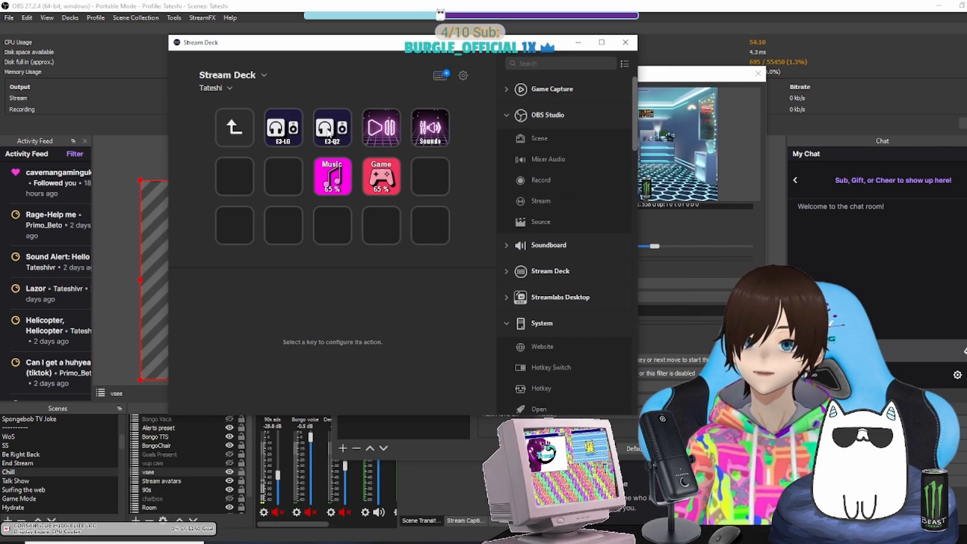
- Title a Stream Deck Hotkey key 'zoom' and record its hotkey
{"action": "left_click", "coordinate": [235, 128]}
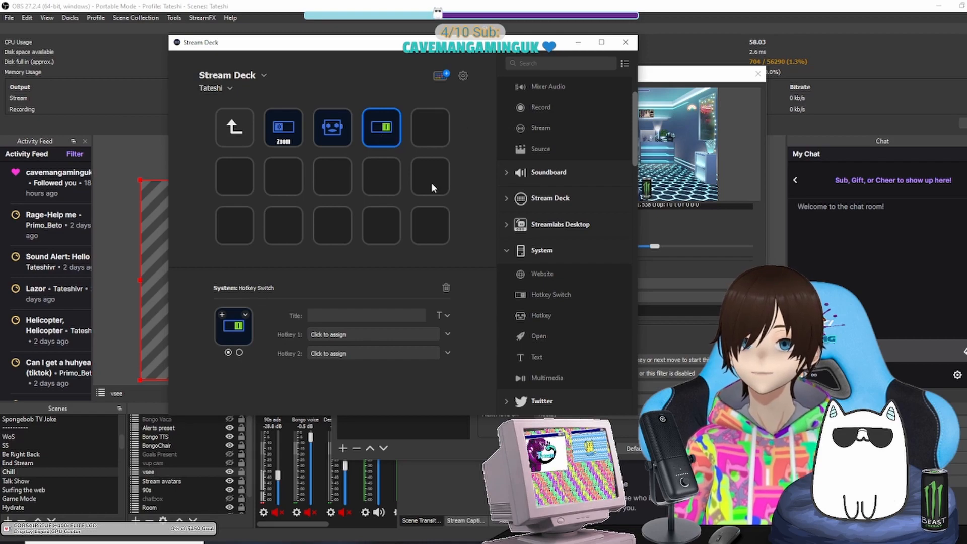
{"action": "left_click", "coordinate": [332, 127]}
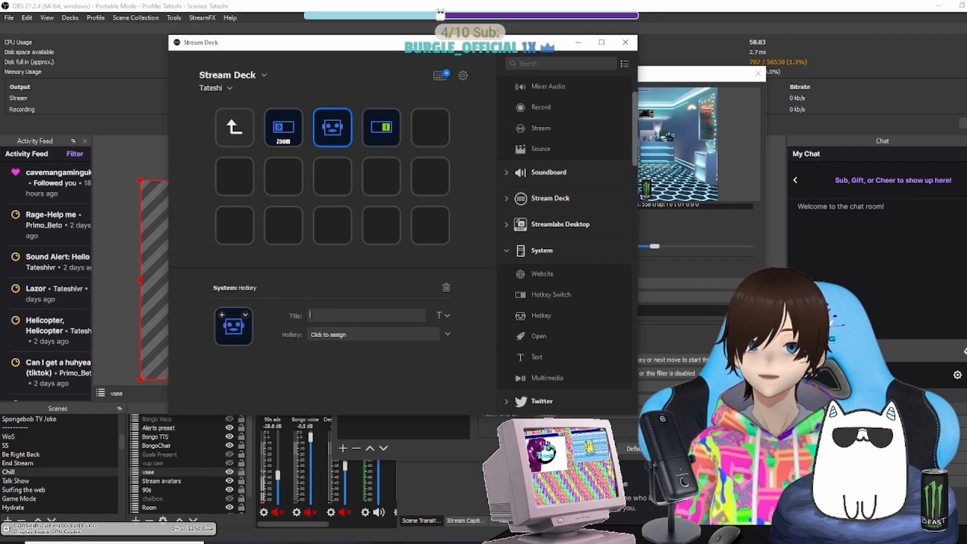
{"action": "type", "text": "zoom"}
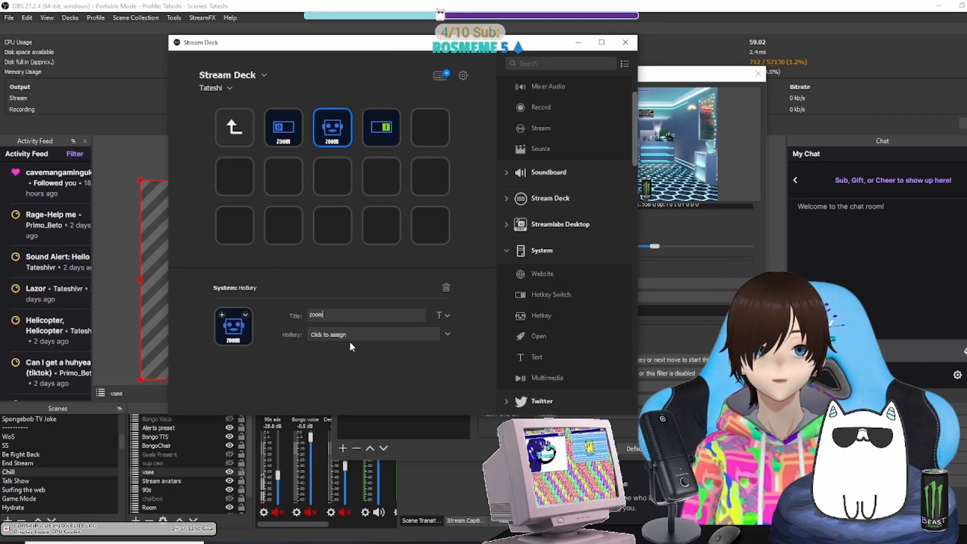
{"action": "left_click", "coordinate": [372, 334]}
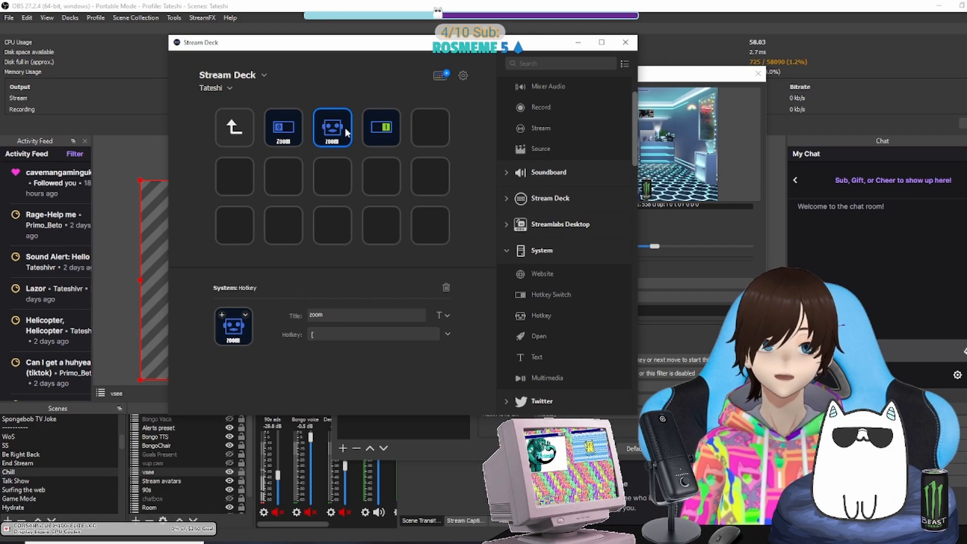
{"action": "left_click", "coordinate": [283, 127]}
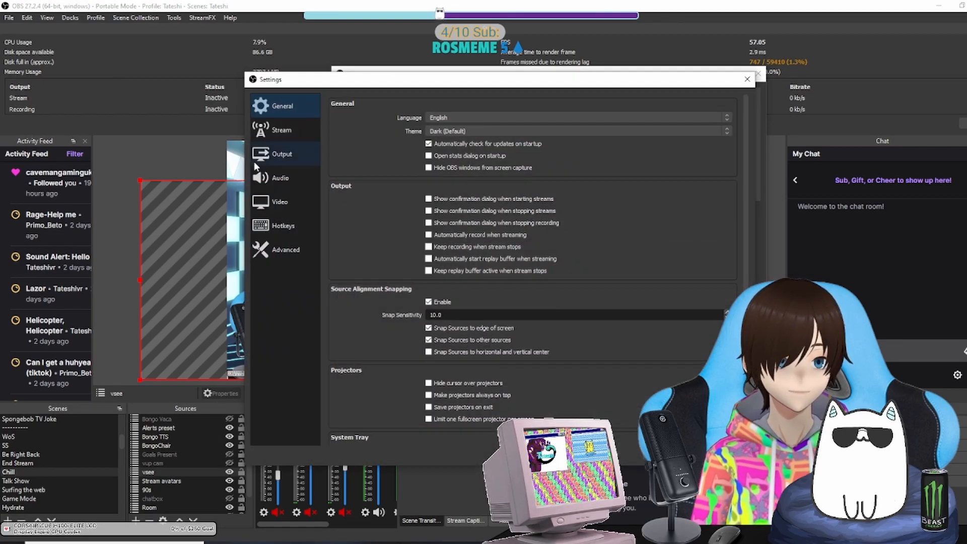
- In Settings > Hotkeys, bind Chill's Zoom Vsee filter to the [ key
{"action": "left_click", "coordinate": [282, 225]}
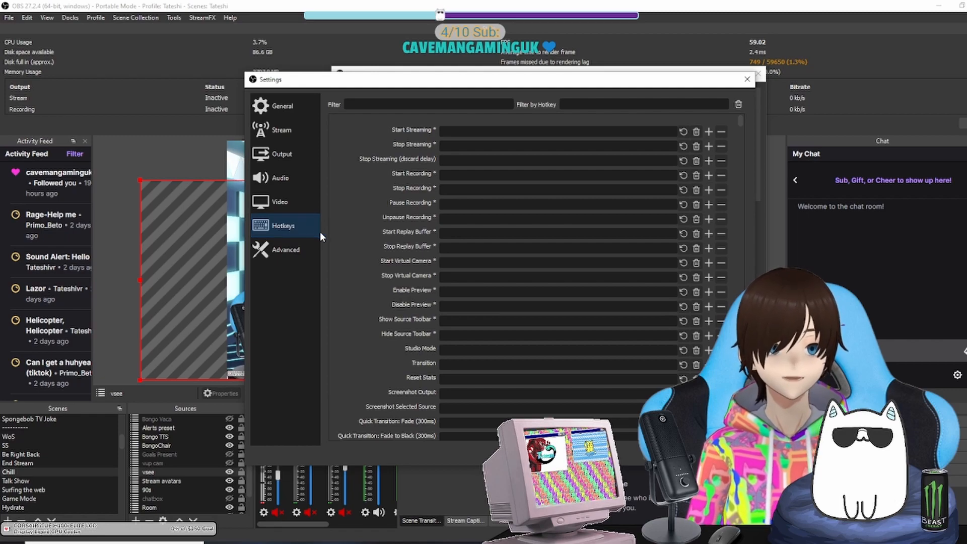
{"action": "scroll", "scroll_direction": "down", "scroll_amount": 3}
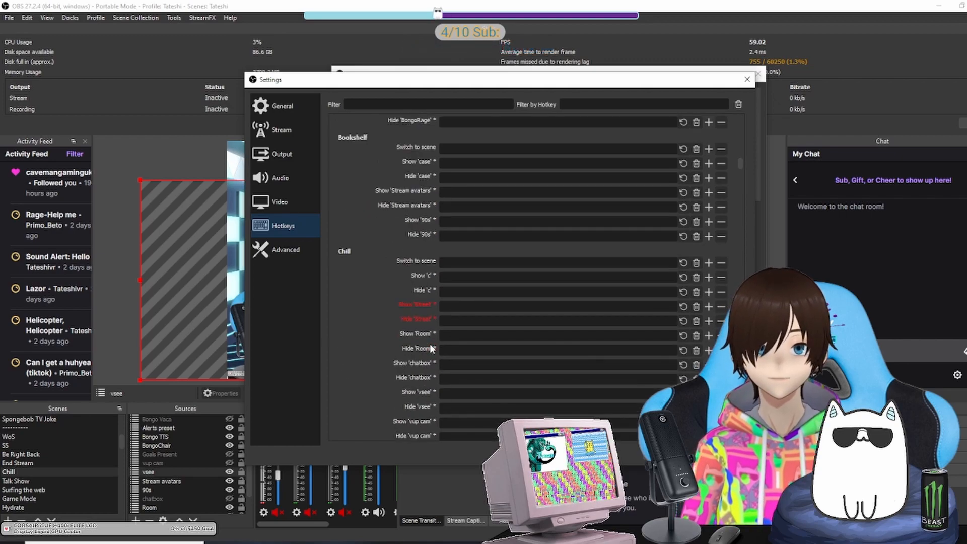
{"action": "scroll", "scroll_direction": "down", "scroll_amount": 3}
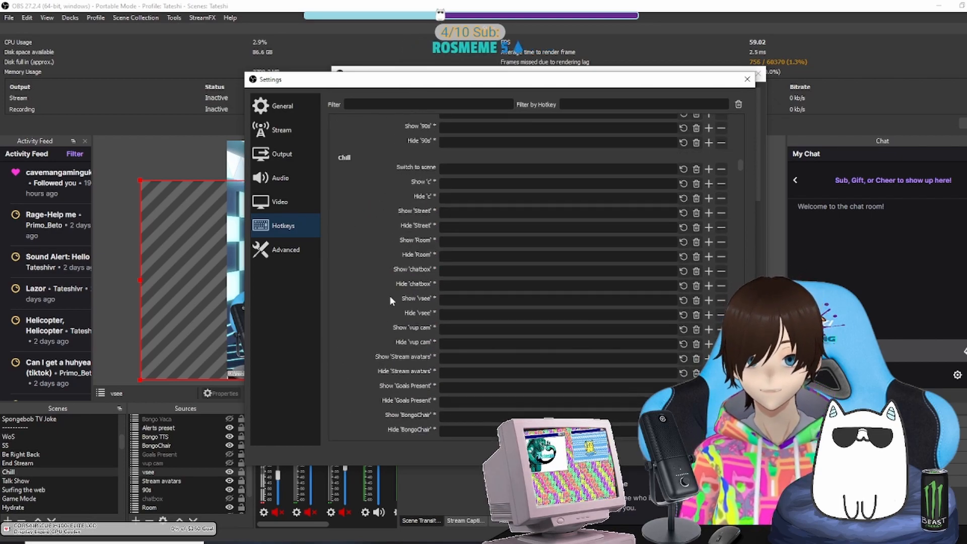
{"action": "scroll", "scroll_direction": "down", "scroll_amount": 3}
{"action": "type", "text": "["}
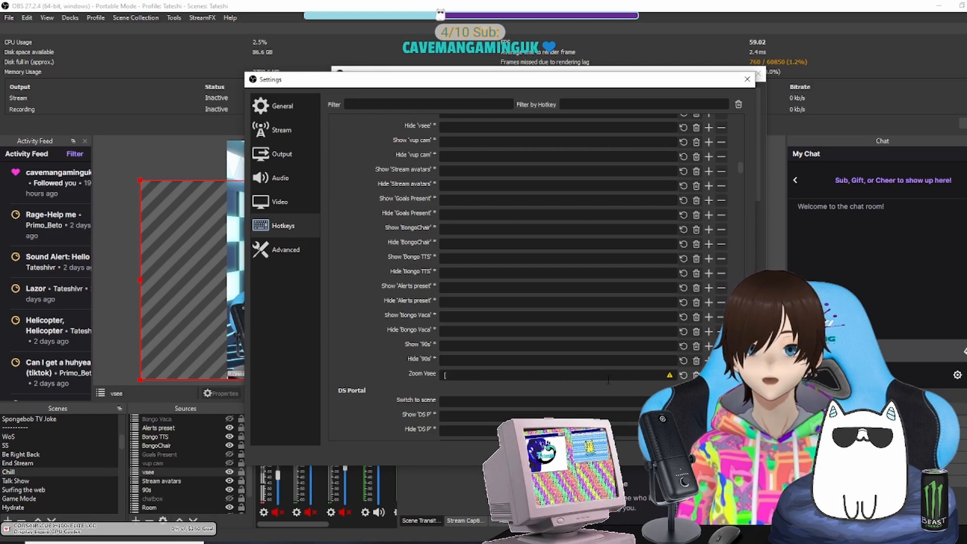
{"action": "key", "text": "Backspace"}
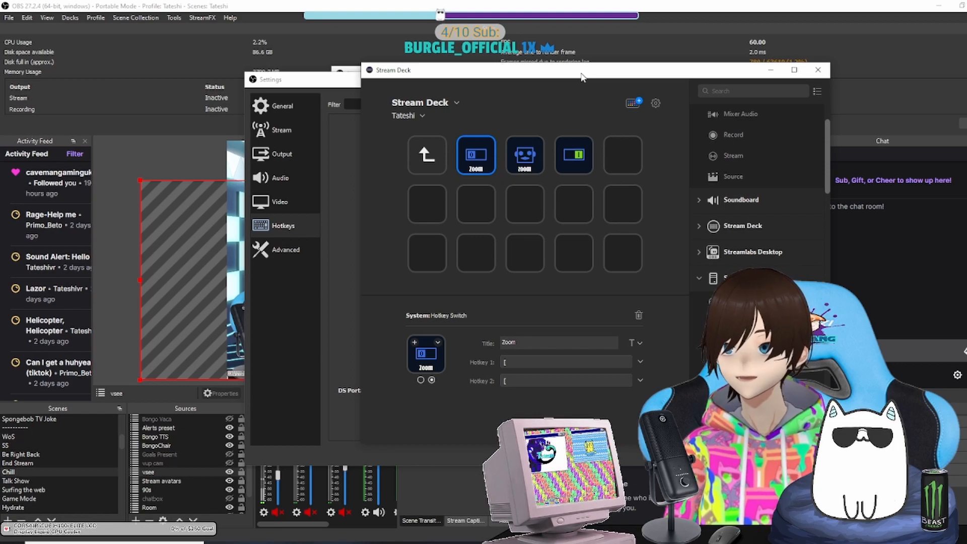
- Finish the Zoom Hotkey Switch key, then close Chill's filters with Zoom Vsee reversing on hotkey
{"action": "left_click", "coordinate": [817, 69]}
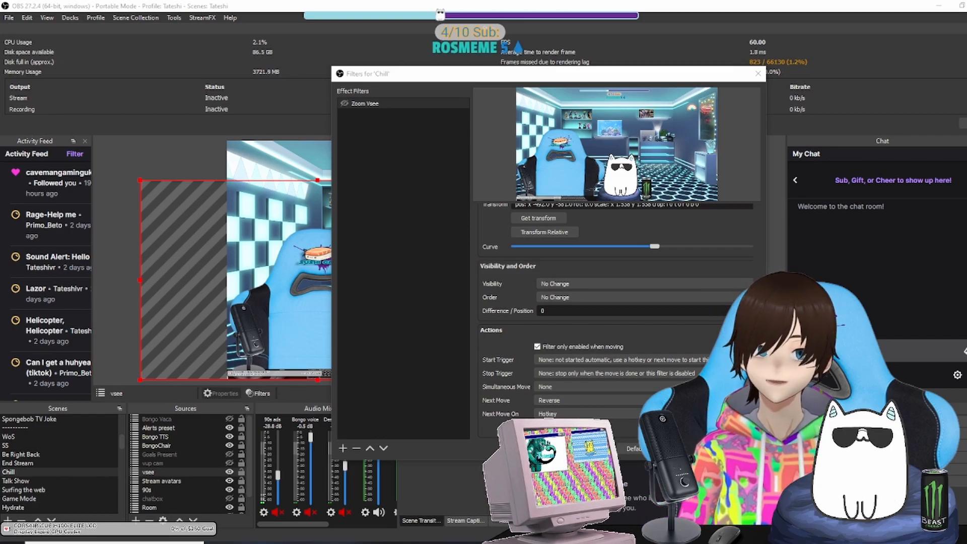
{"action": "left_click", "coordinate": [758, 74]}
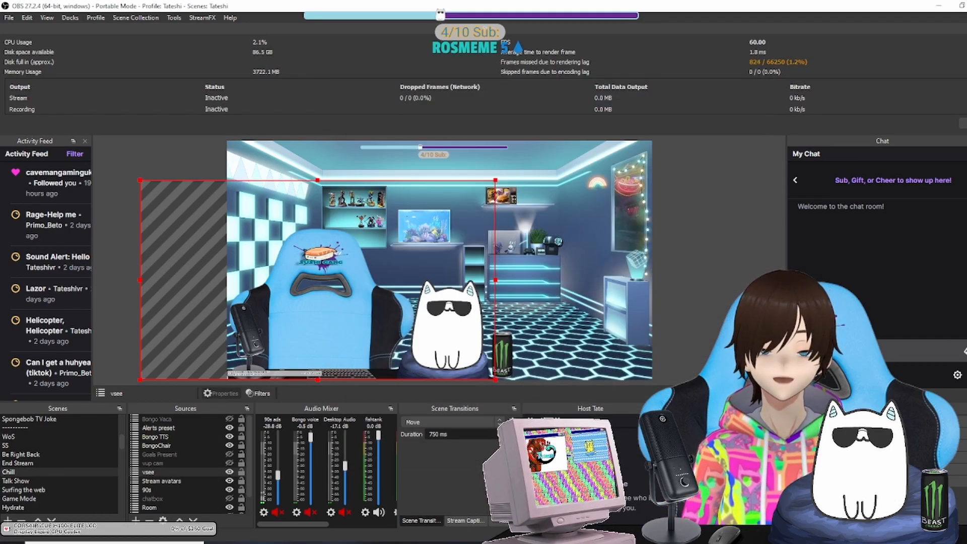